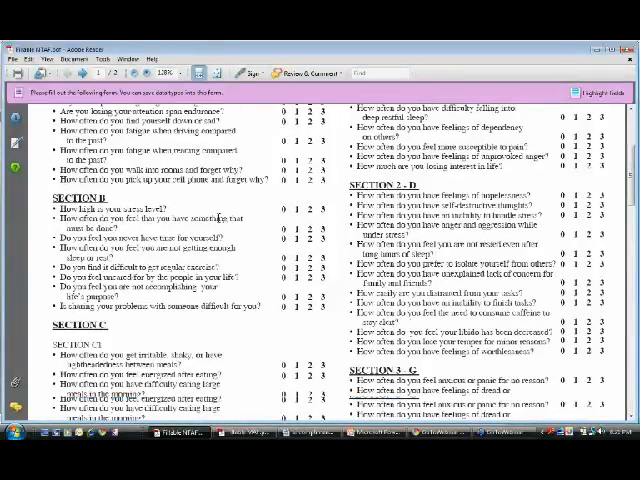
pyautogui.scroll(-3)
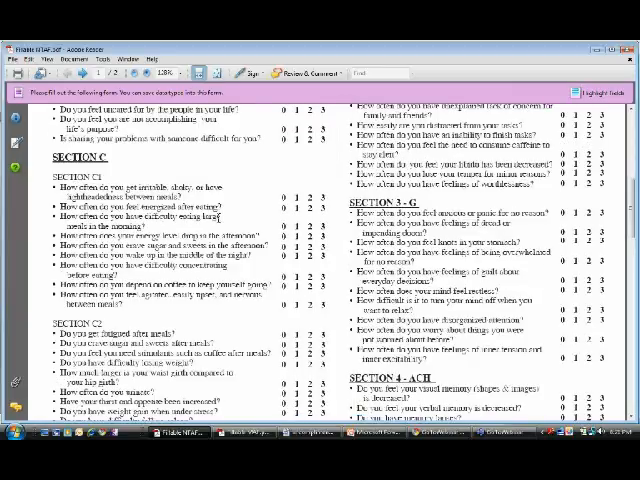
pyautogui.scroll(-3)
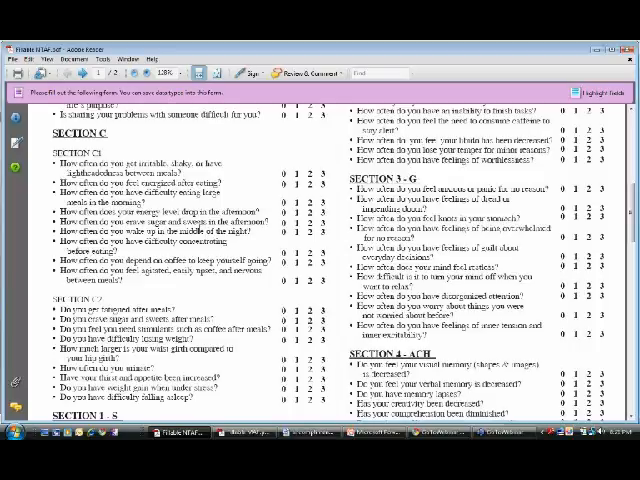
pyautogui.scroll(-3)
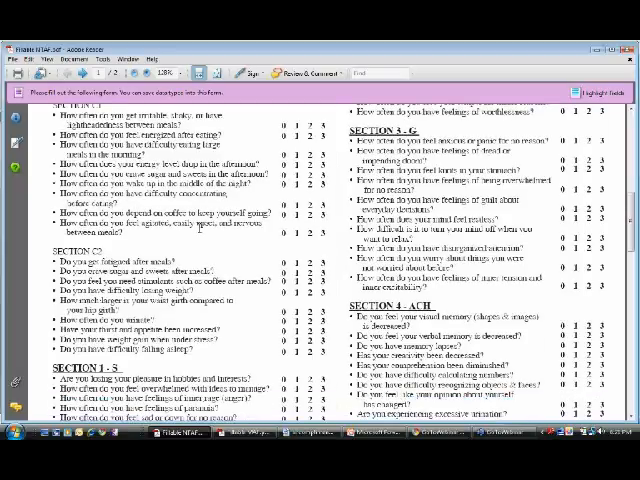
pyautogui.scroll(-3)
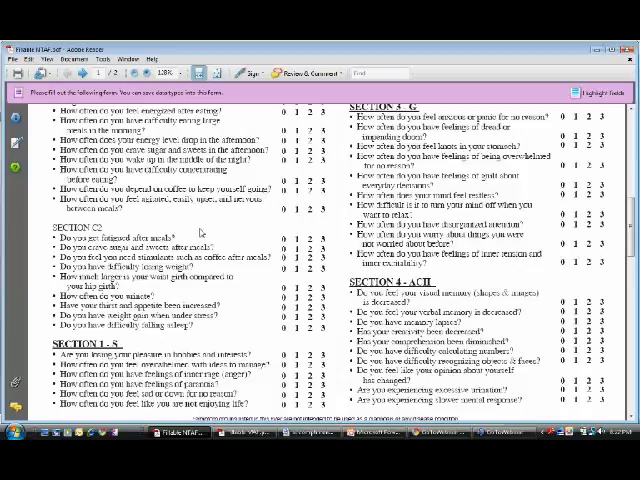
pyautogui.scroll(-3)
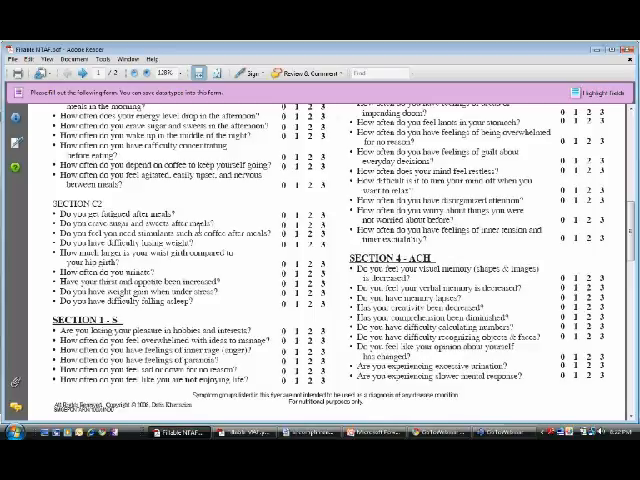
pyautogui.scroll(-3)
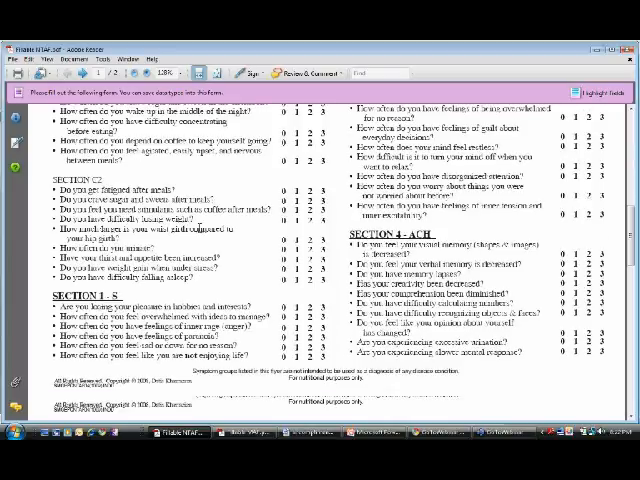
pyautogui.scroll(-3)
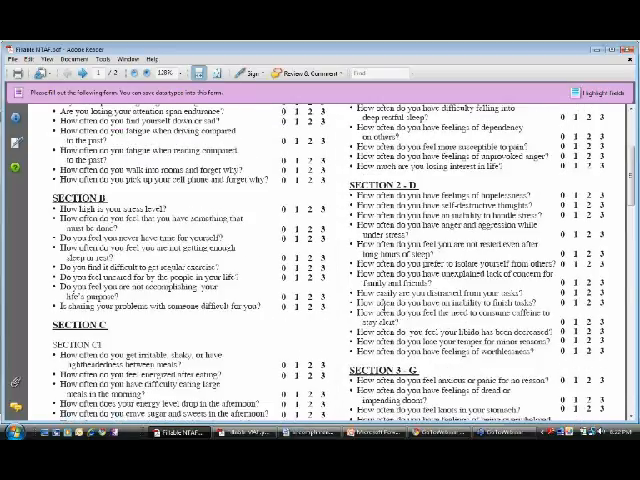
pyautogui.scroll(-3)
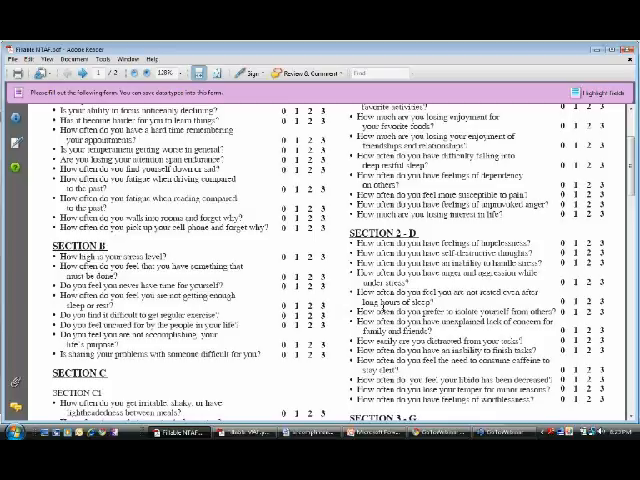
pyautogui.scroll(-3)
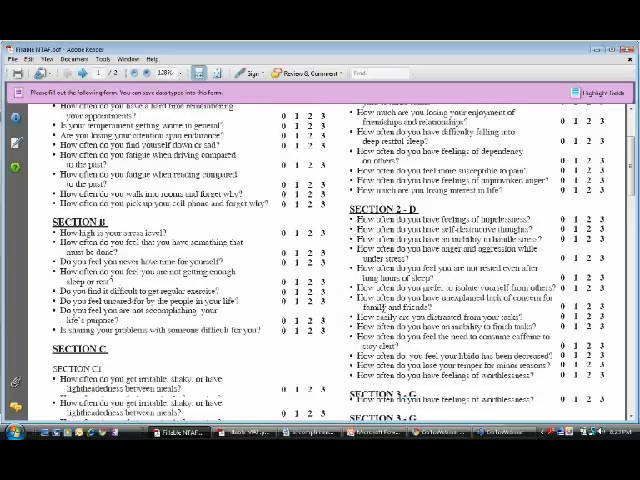
pyautogui.scroll(-3)
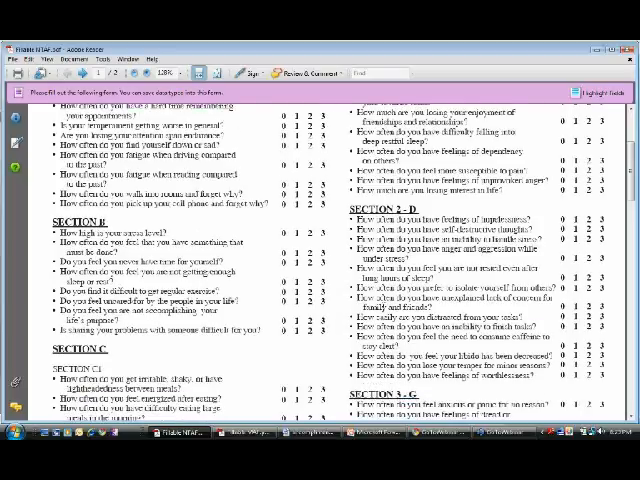
pyautogui.scroll(-3)
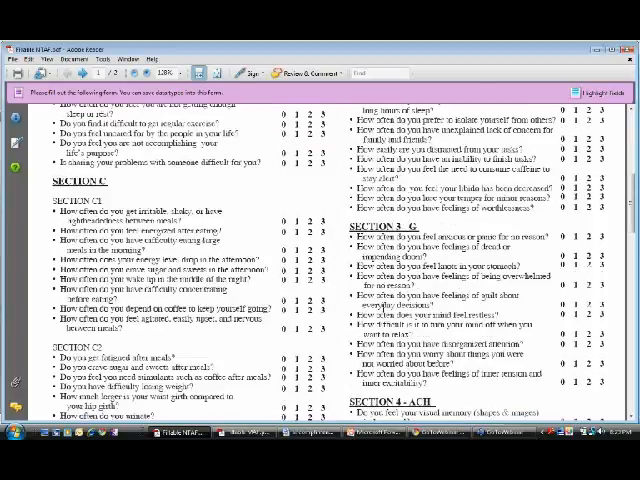
pyautogui.scroll(-3)
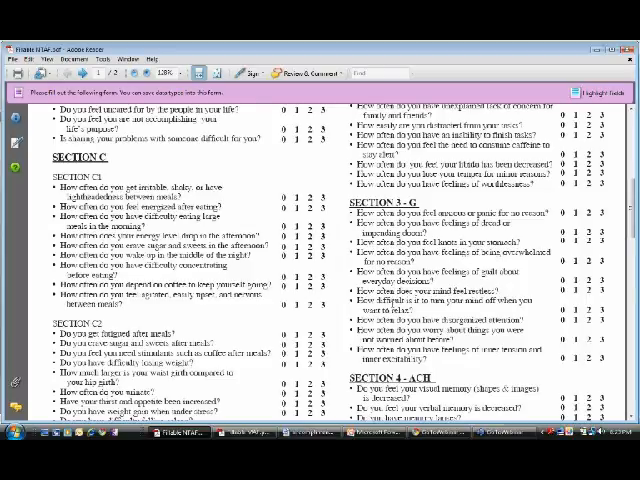
pyautogui.scroll(-3)
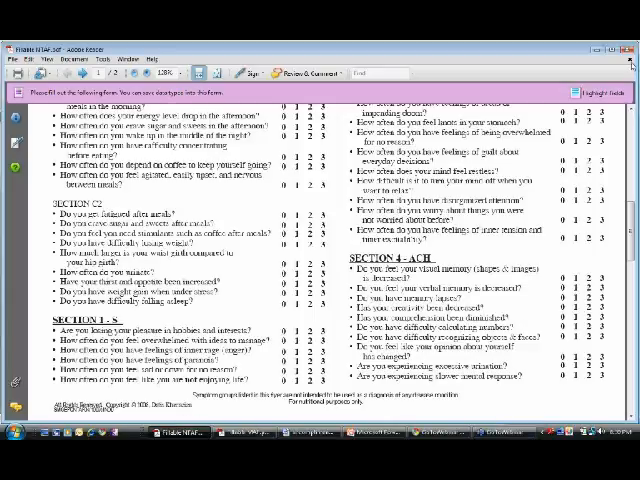
pyautogui.moveTo(522, 90)
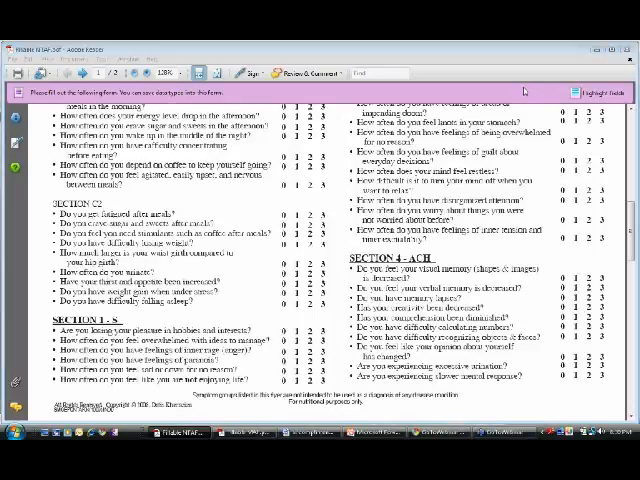